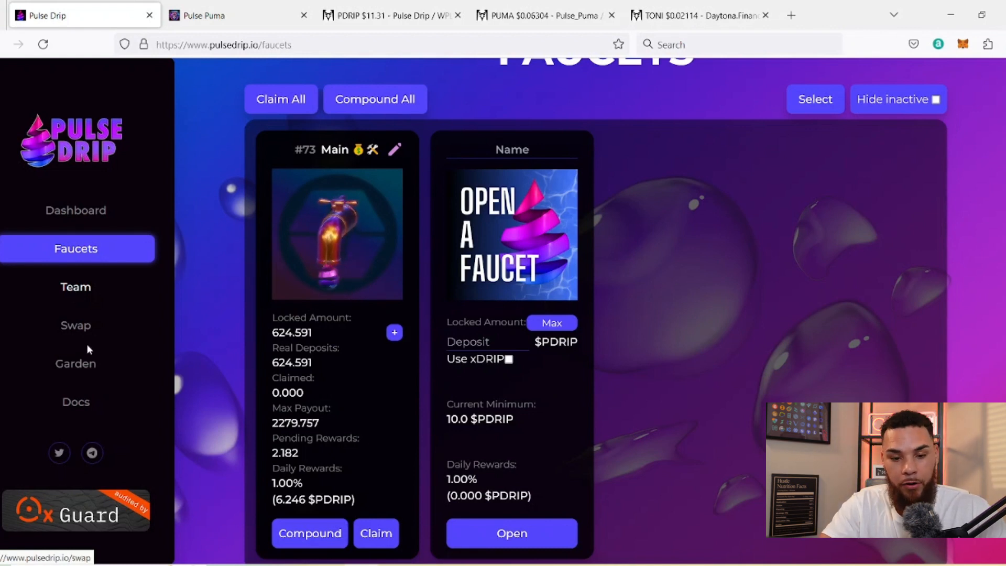
- View Pulse Drip's Garden staking panel, then move to the PDRIP price chart
{"action": "left_click", "coordinate": [75, 364]}
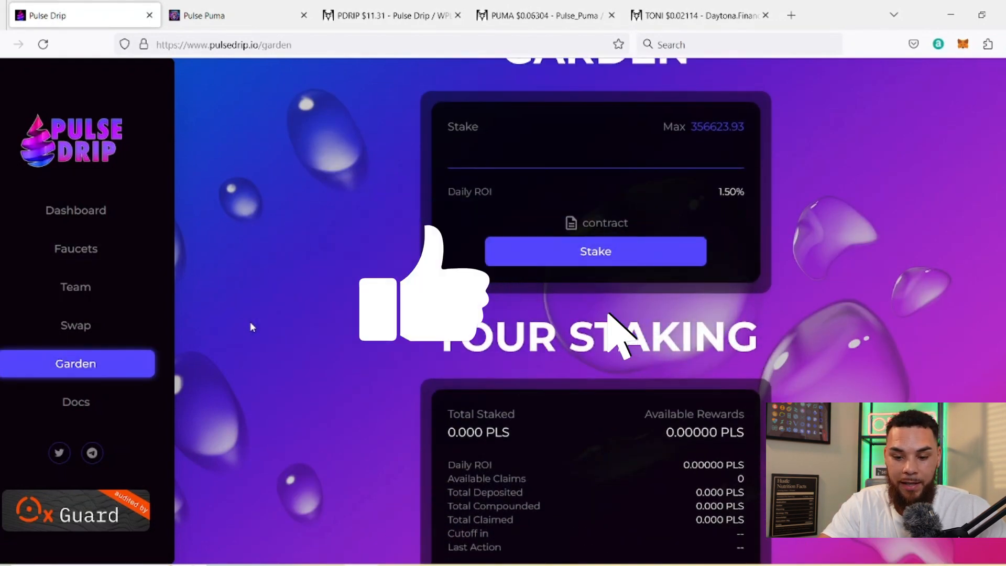
{"action": "scroll", "scroll_direction": "down", "scroll_amount": 3}
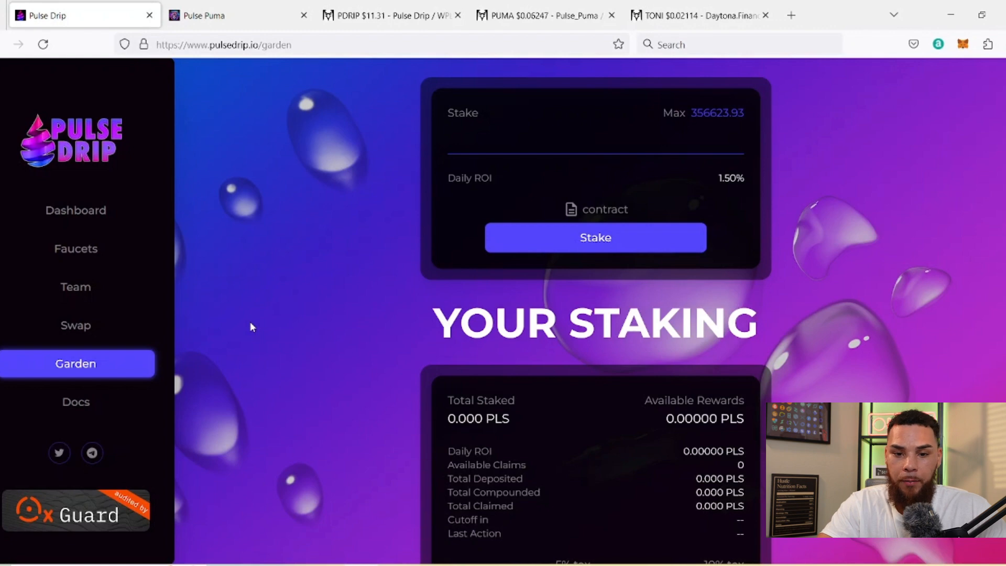
{"action": "left_click", "coordinate": [390, 14]}
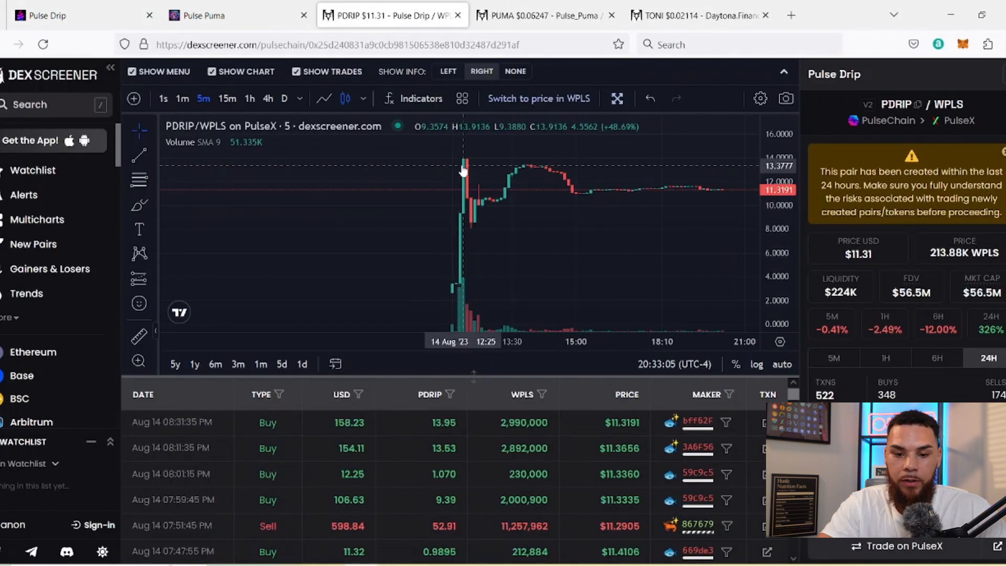
{"action": "mouse_move", "coordinate": [482, 199]}
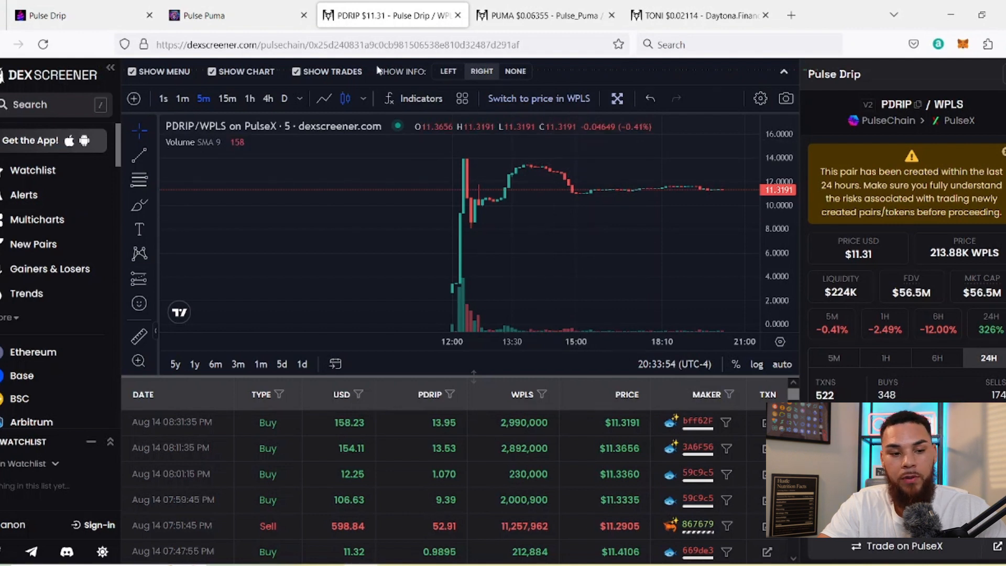
{"action": "mouse_move", "coordinate": [172, 59]}
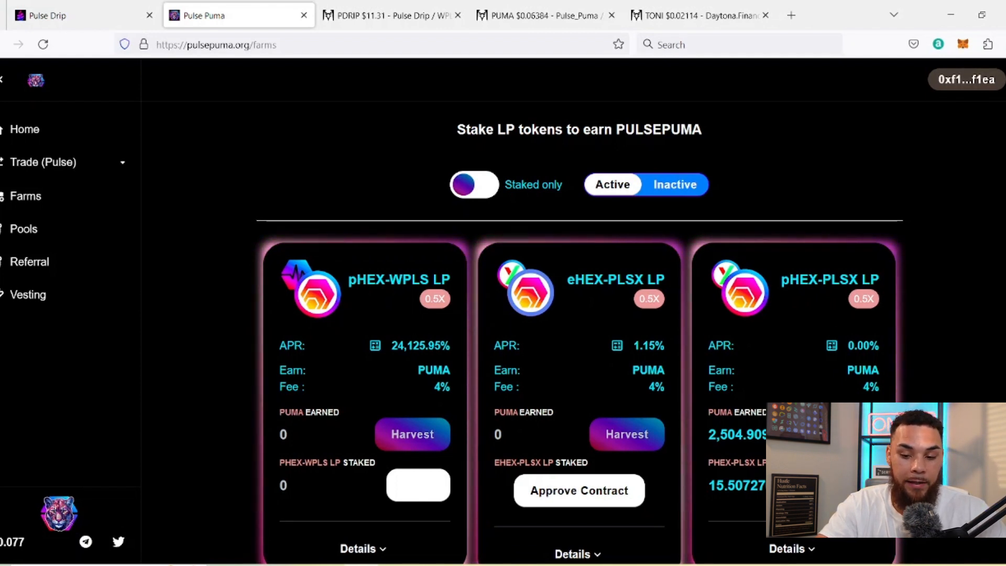
{"action": "mouse_move", "coordinate": [709, 403]}
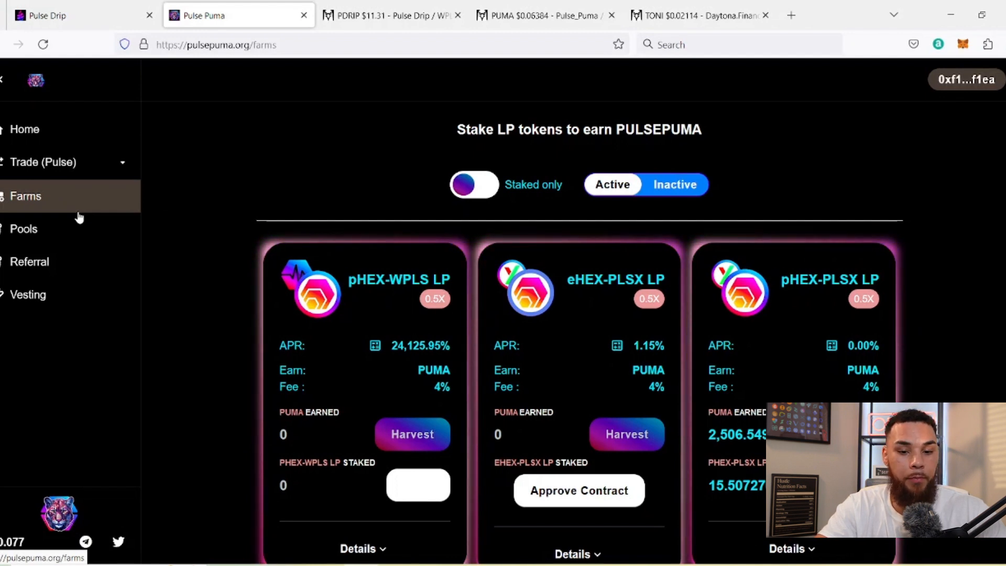
{"action": "left_click", "coordinate": [23, 229]}
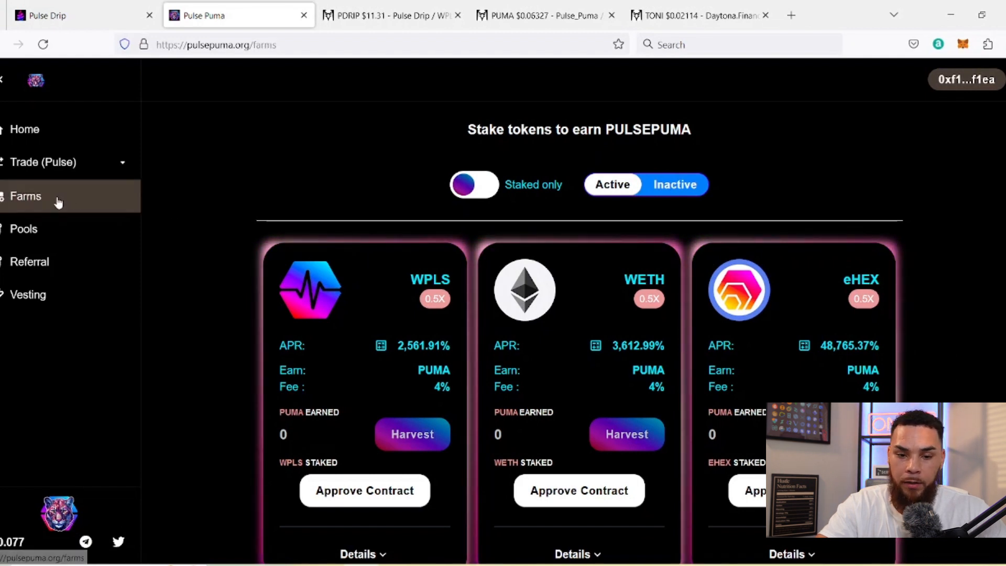
{"action": "left_click", "coordinate": [23, 229]}
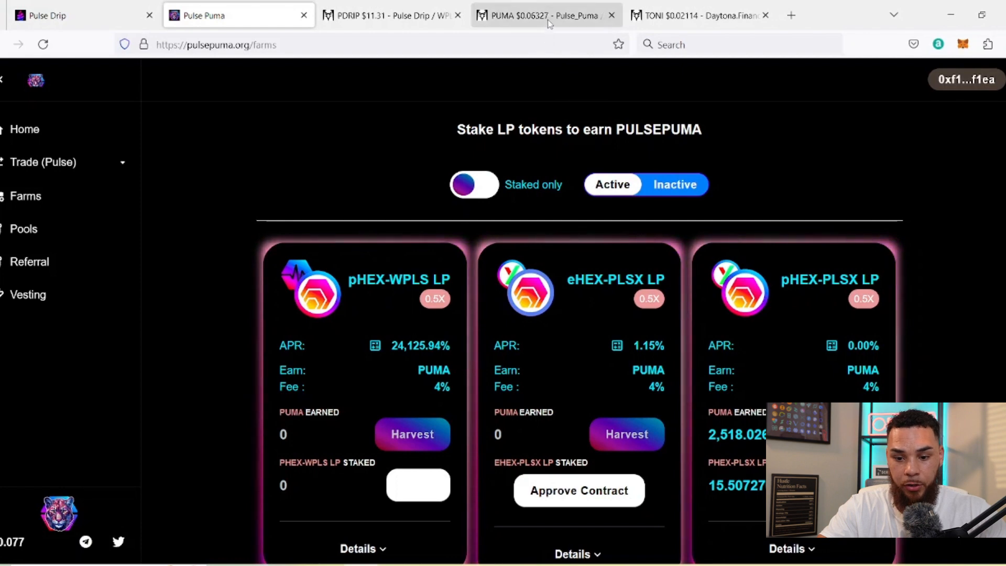
- View the PUMA/WPLS chart, then the TONI/WPLS hourly chart on DexScreener
{"action": "left_click", "coordinate": [546, 15]}
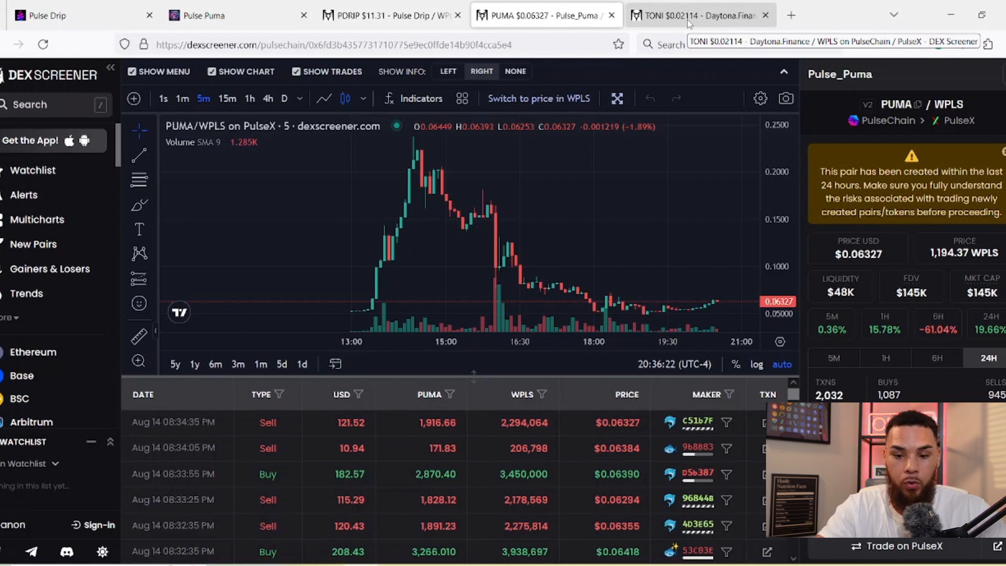
{"action": "left_click", "coordinate": [699, 15]}
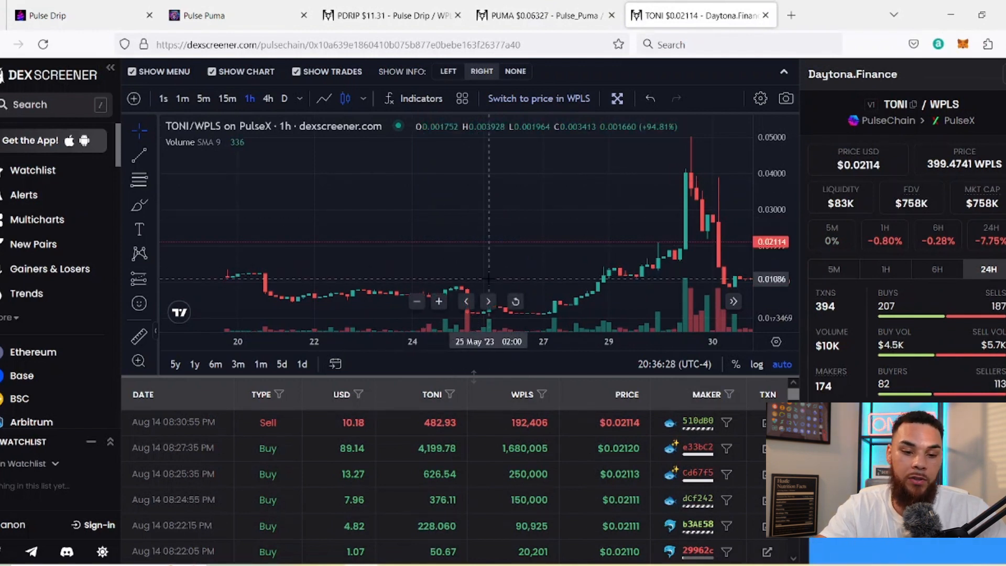
{"action": "mouse_move", "coordinate": [259, 279]}
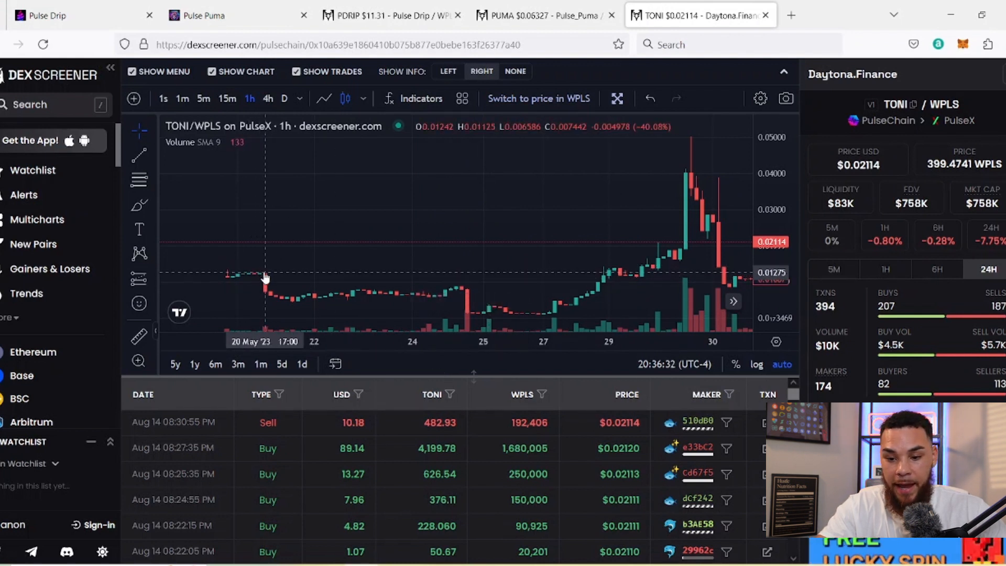
{"action": "mouse_move", "coordinate": [331, 280]}
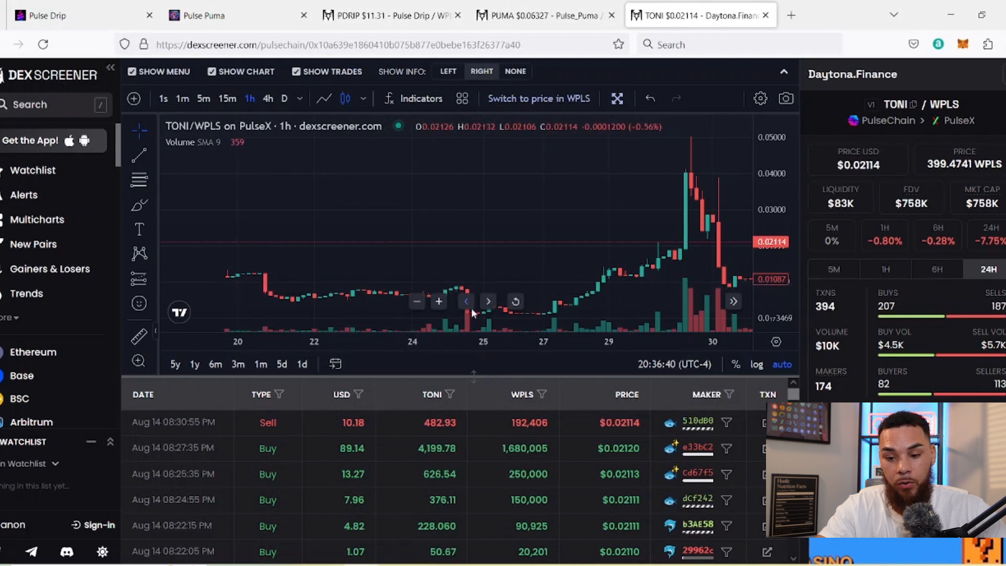
{"action": "mouse_move", "coordinate": [472, 317]}
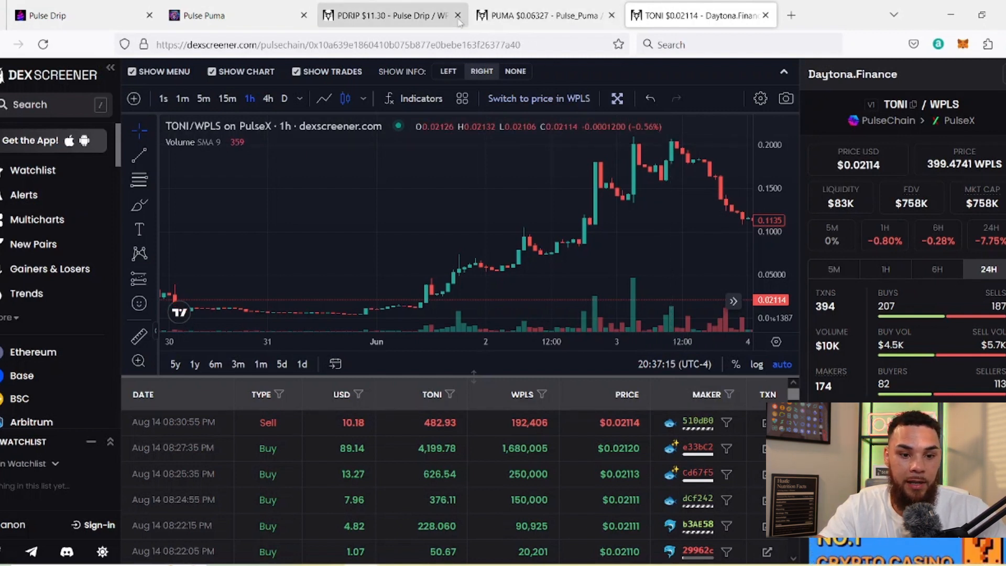
- Review Pulse Puma's LP farm cards showing pHEX-PLSX rewards, then return to Pulse Drip's Garden
{"action": "left_click", "coordinate": [218, 15]}
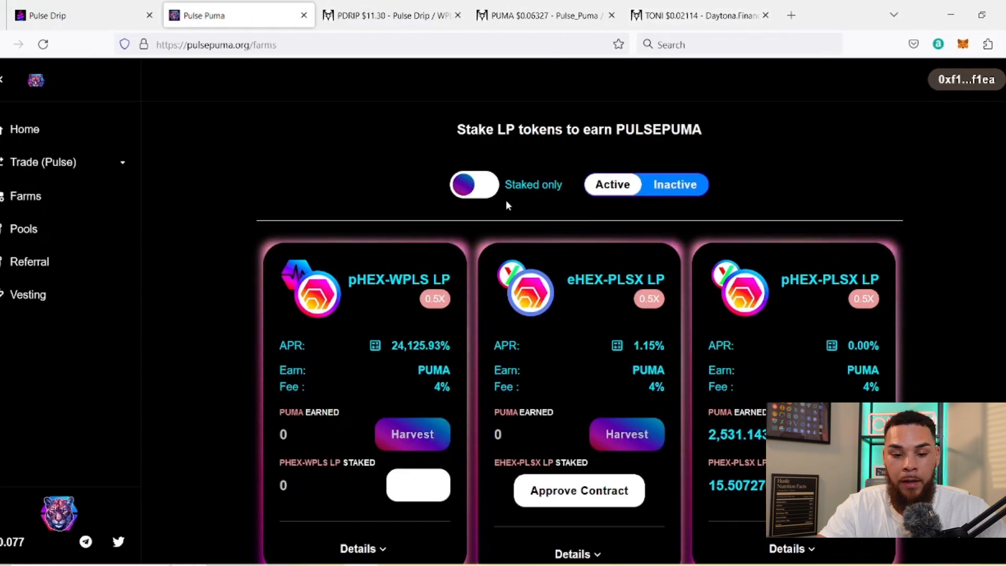
{"action": "scroll", "scroll_direction": "down", "scroll_amount": 3}
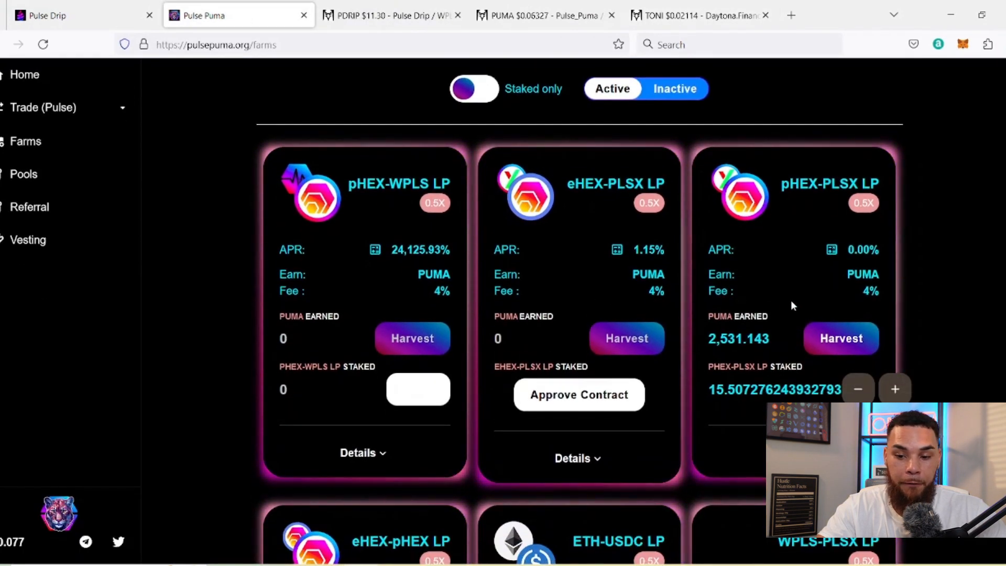
{"action": "mouse_move", "coordinate": [883, 305]}
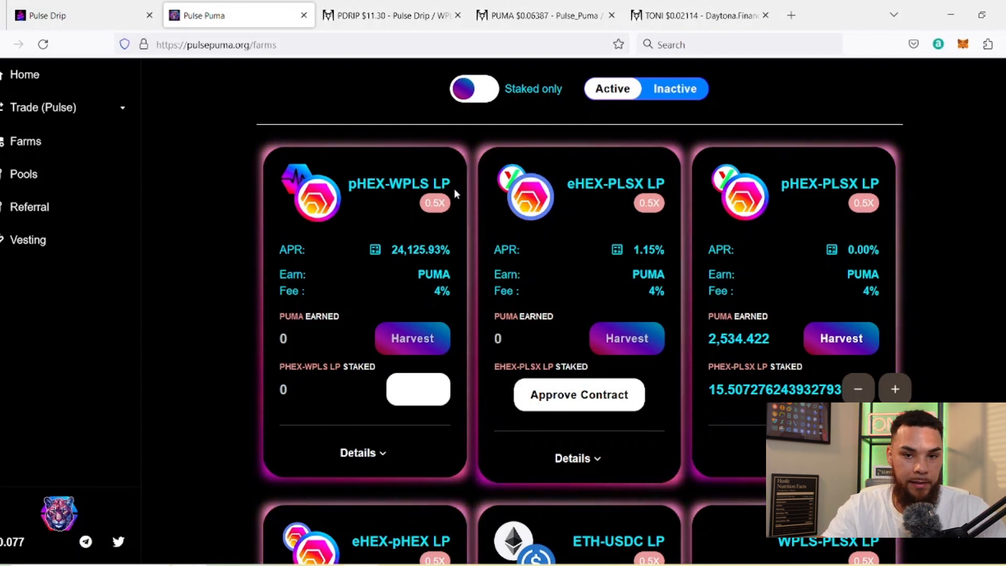
{"action": "mouse_move", "coordinate": [667, 196]}
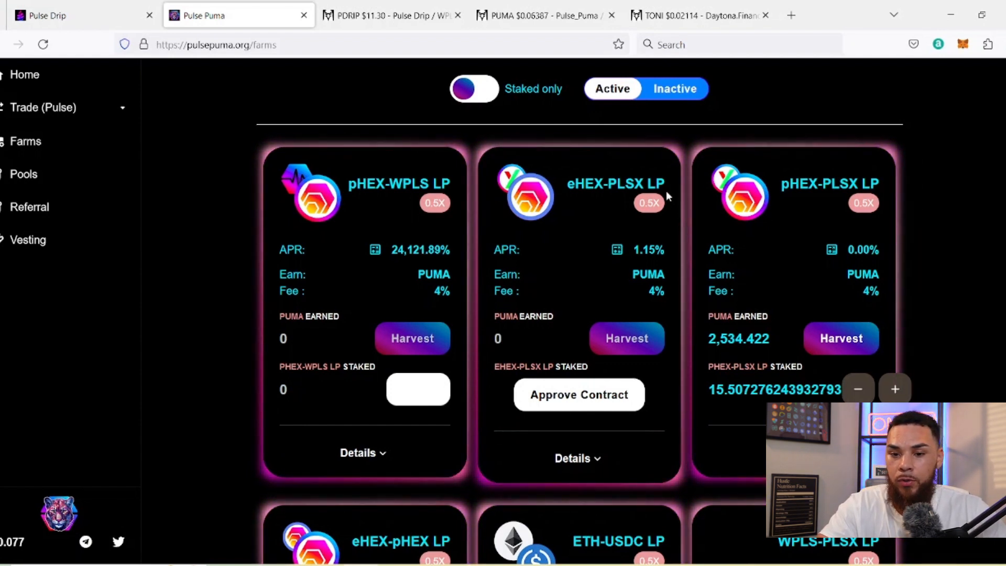
{"action": "mouse_move", "coordinate": [681, 170]}
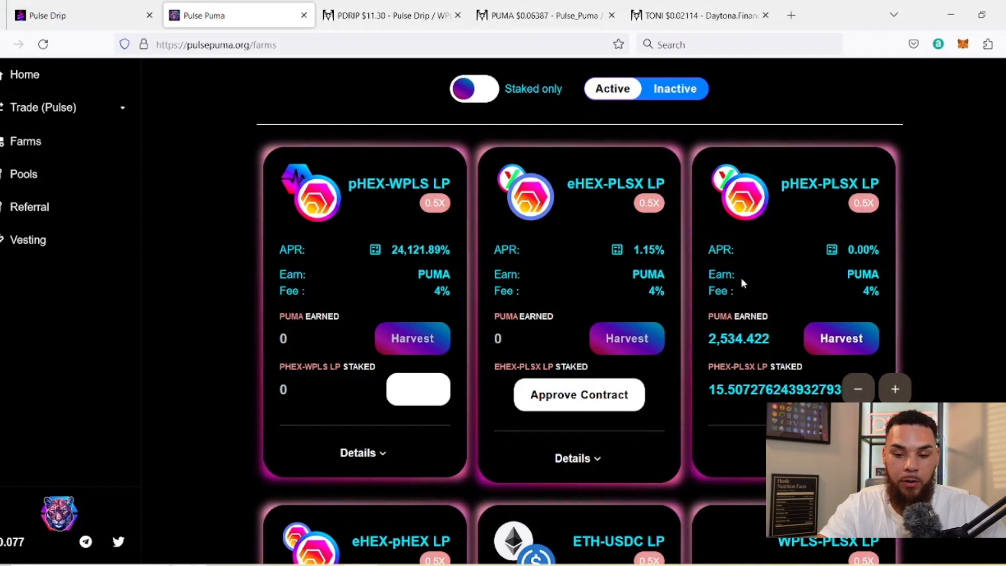
{"action": "mouse_move", "coordinate": [255, 227]}
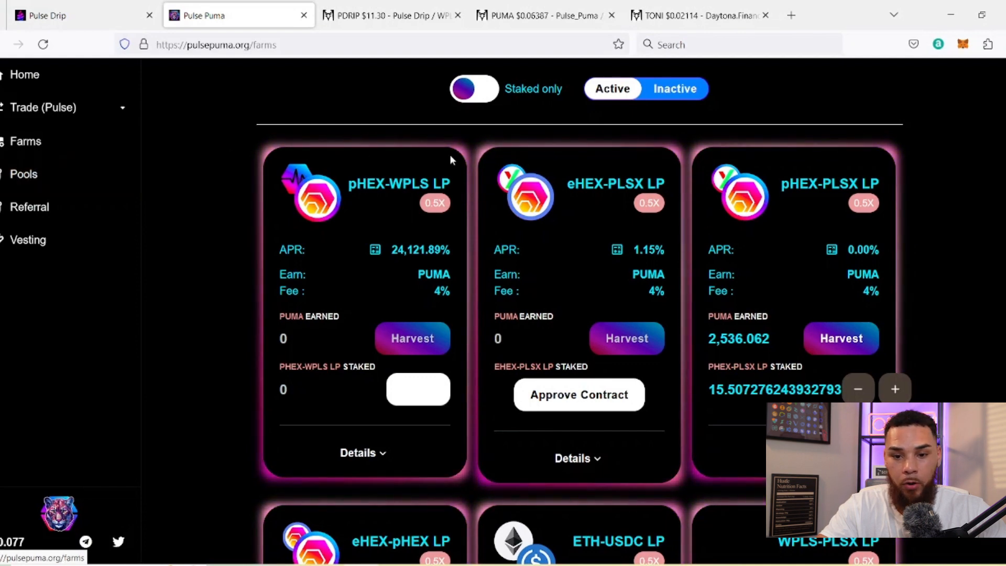
{"action": "left_click", "coordinate": [699, 15]}
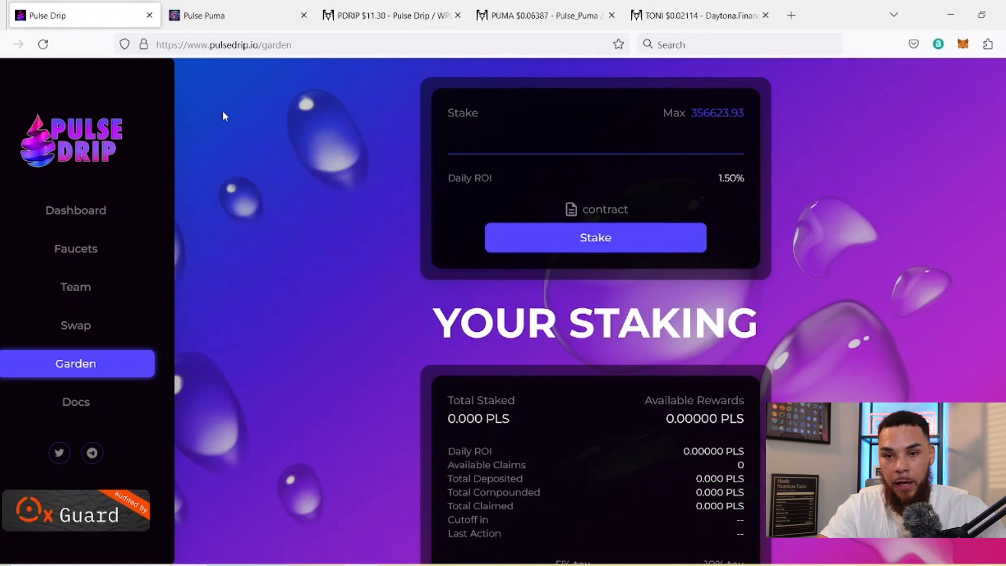
{"action": "mouse_move", "coordinate": [75, 249]}
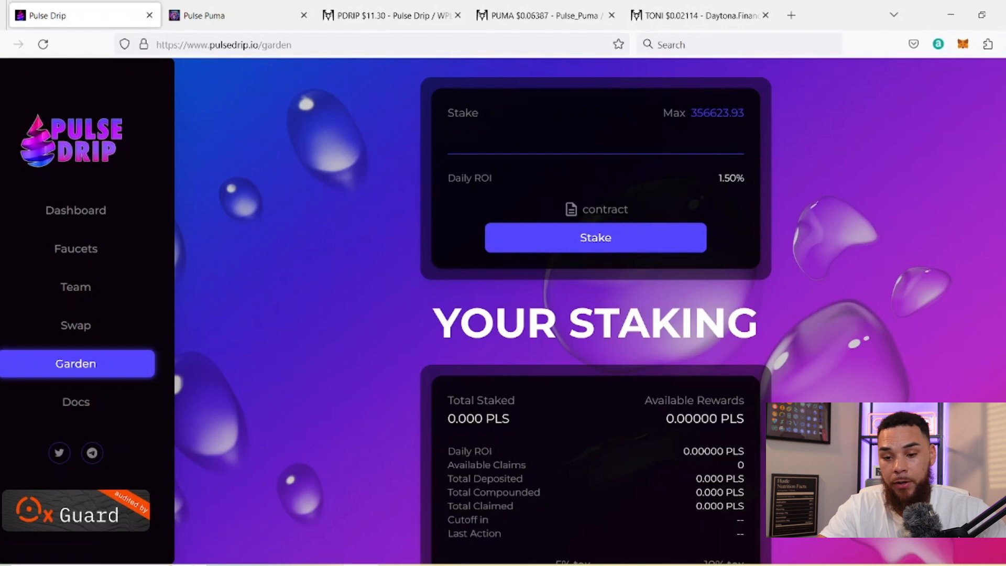
- Display the PUMA/WPLS price chart on DexScreener again
{"action": "left_click", "coordinate": [544, 15]}
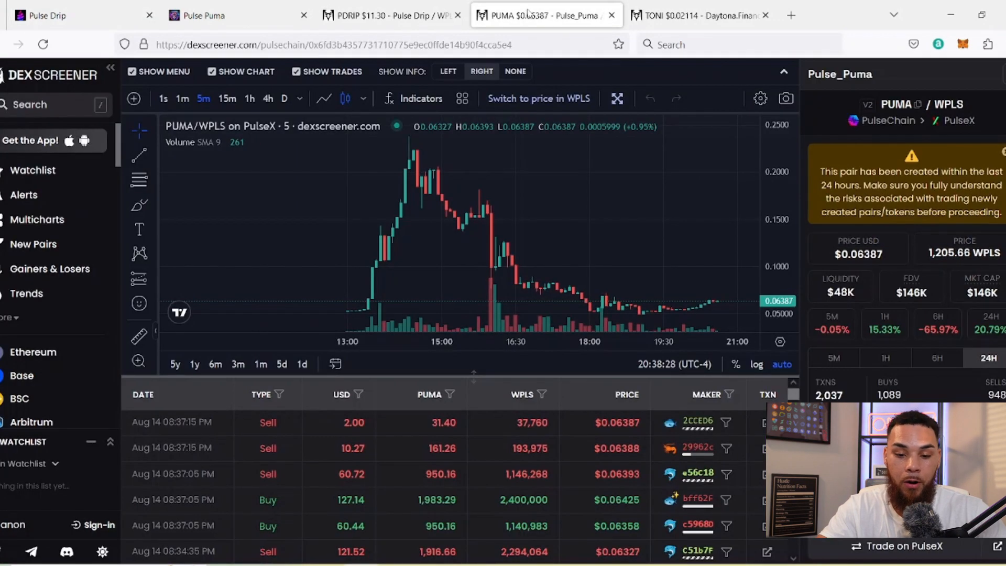